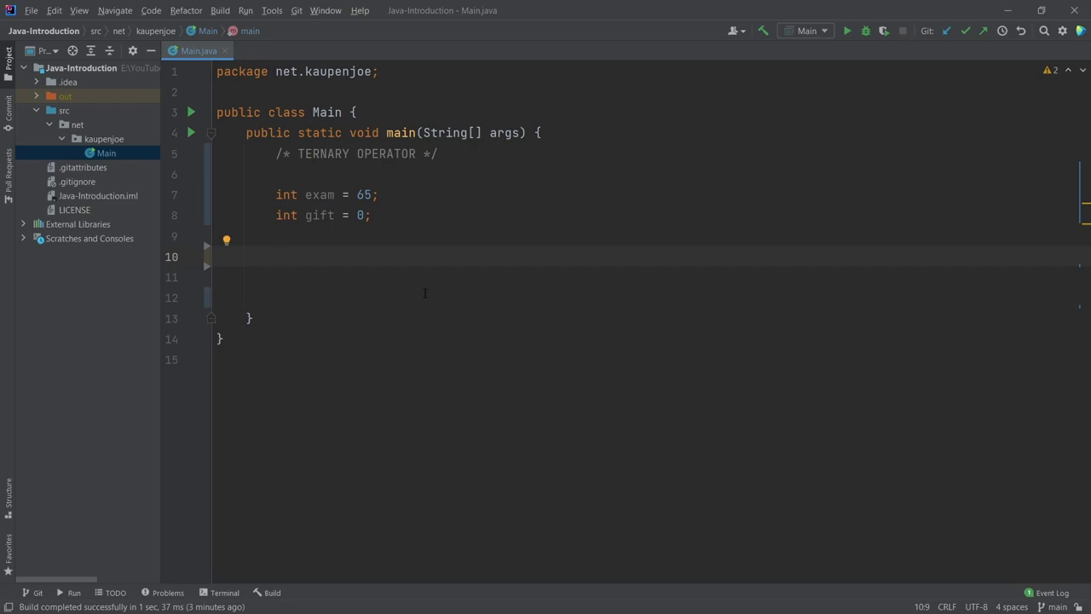
- Review the exam and gift declarations and settle on the blank line 10 below them
{"action": "left_click", "coordinate": [275, 256]}
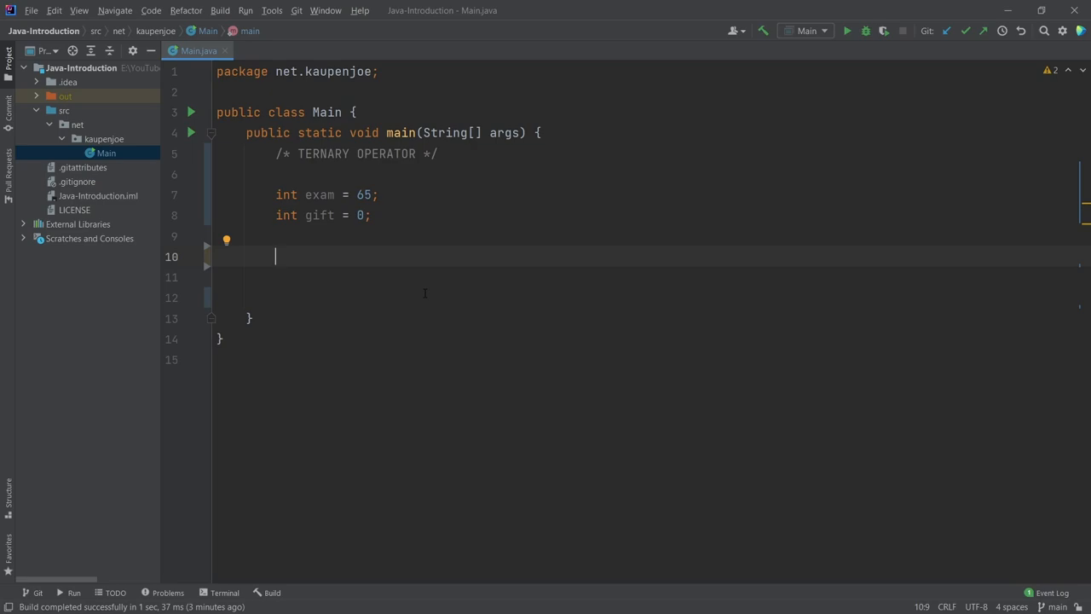
{"action": "left_click", "coordinate": [379, 195]}
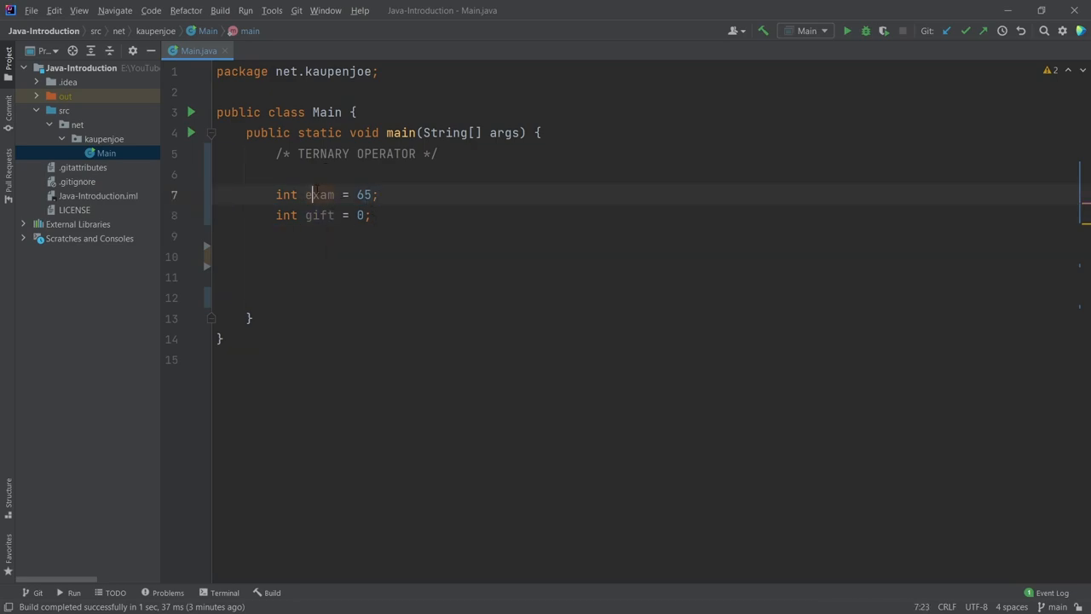
{"action": "double_click", "coordinate": [365, 195]}
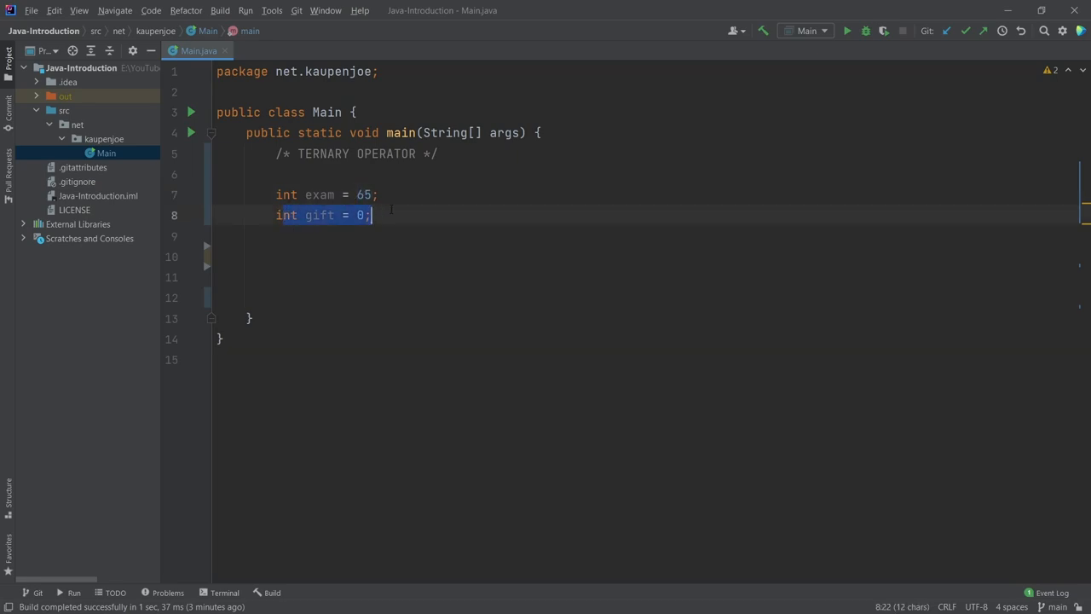
{"action": "left_click", "coordinate": [274, 256]}
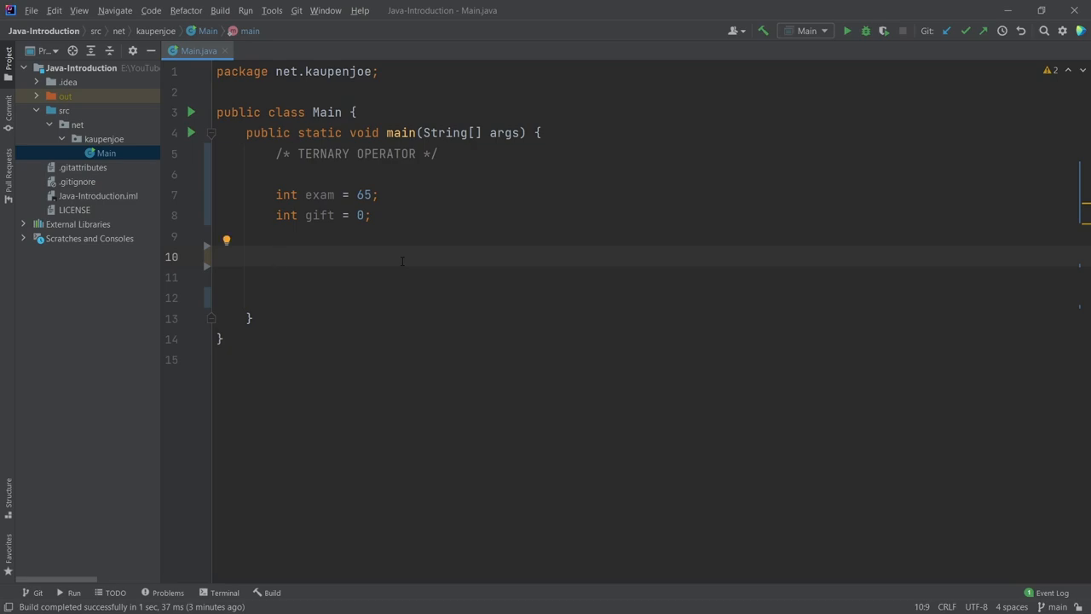
{"action": "left_click", "coordinate": [274, 255]}
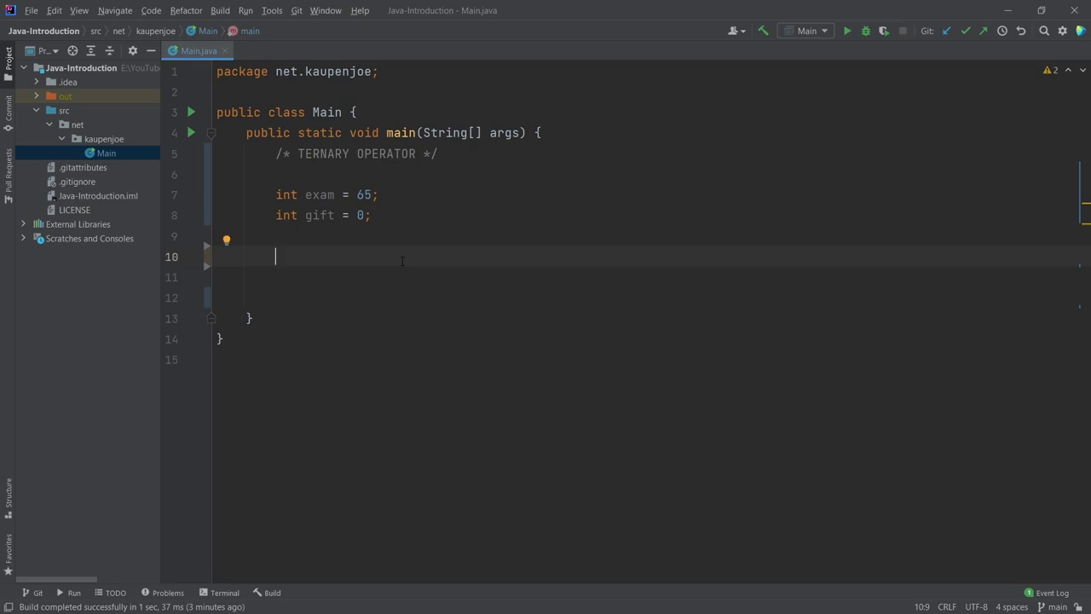
{"action": "mouse_move", "coordinate": [475, 254]}
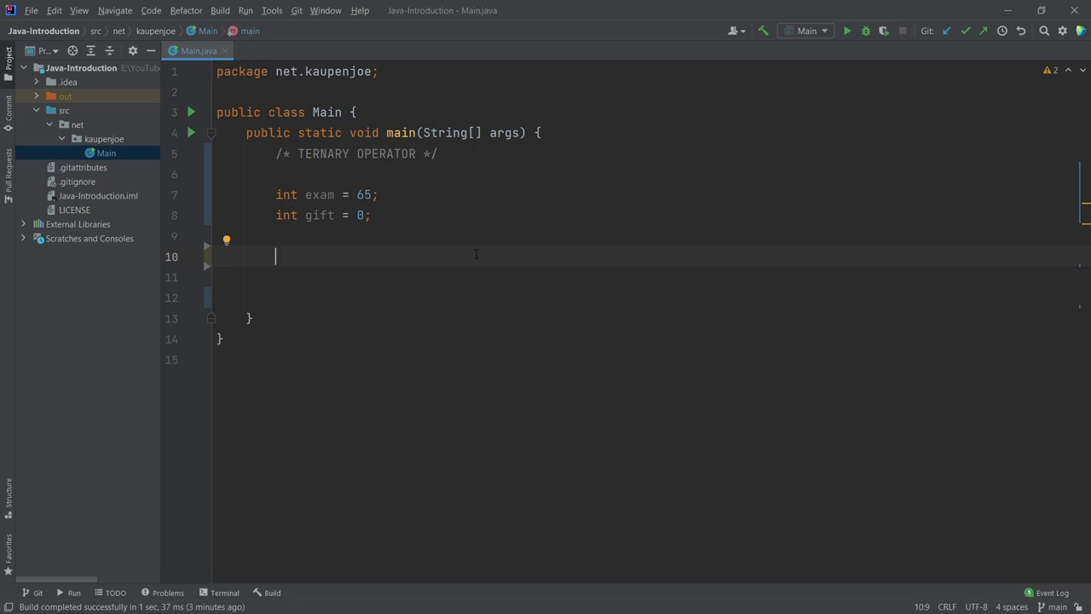
- Write if(exam >= 50) { gift = 10; } else { gift = 0; }
{"action": "type", "text": "if("}
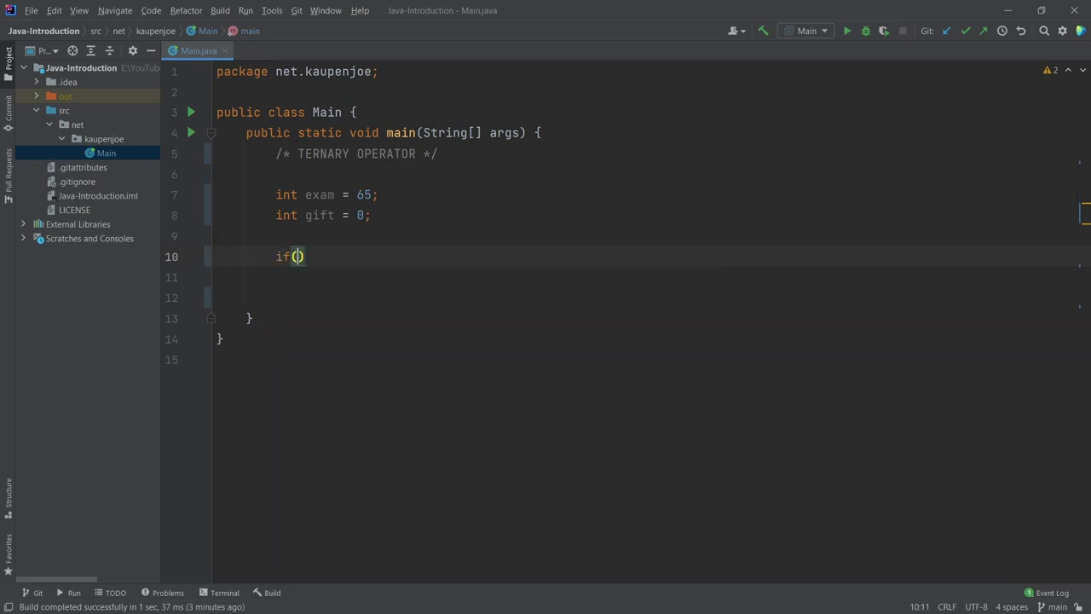
{"action": "type", "text": "exam >= 50"}
{"action": "left_click", "coordinate": [644, 278]}
{"action": "type", "text": "g"}
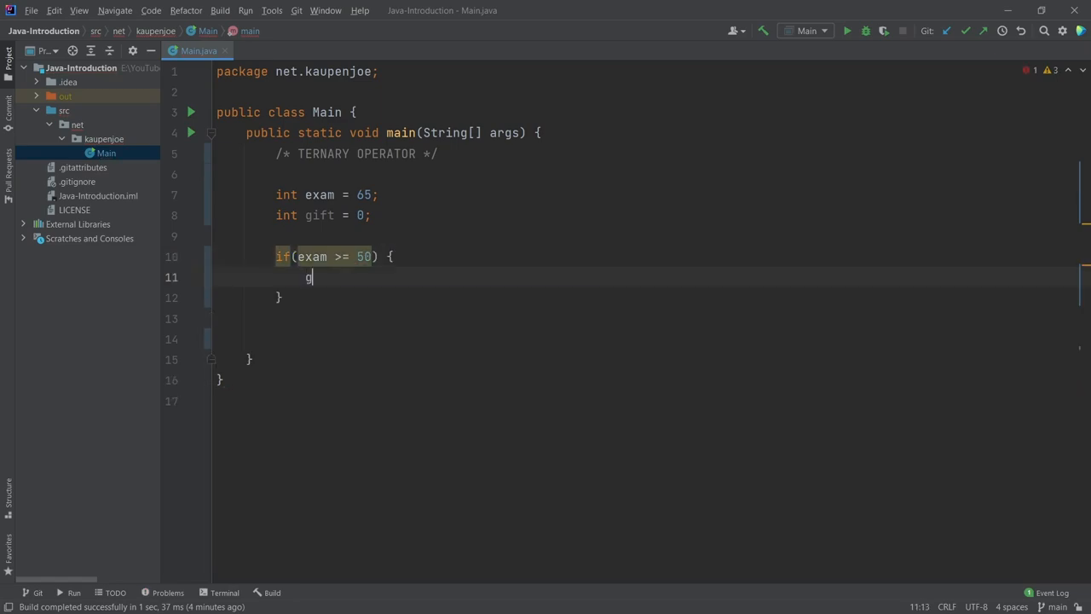
{"action": "type", "text": "ift = 10;"}
{"action": "left_click", "coordinate": [648, 319]}
{"action": "type", "text": "gift ="}
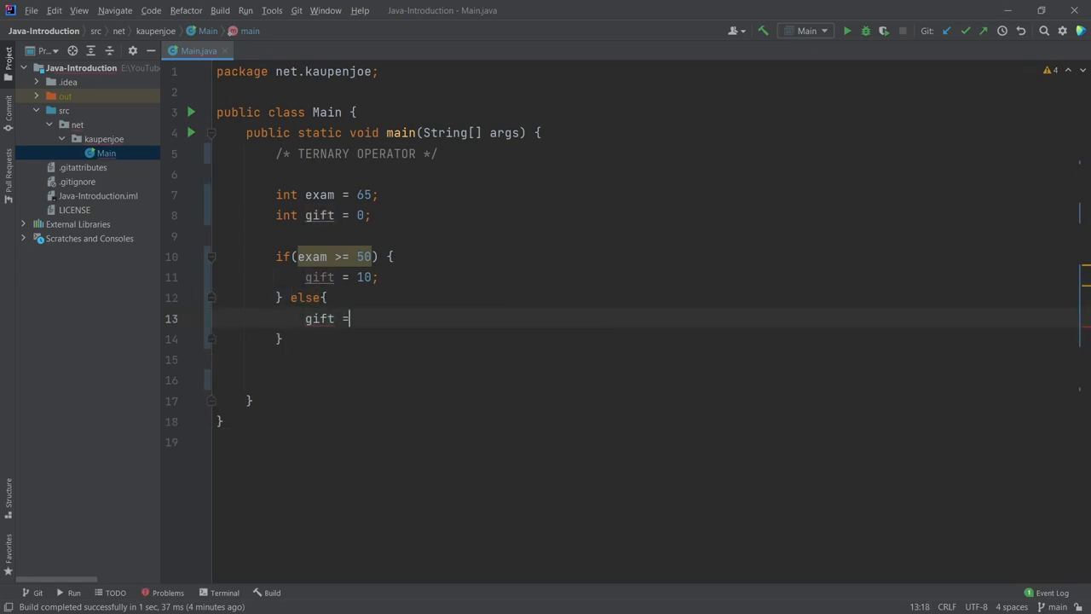
{"action": "type", "text": "0;"}
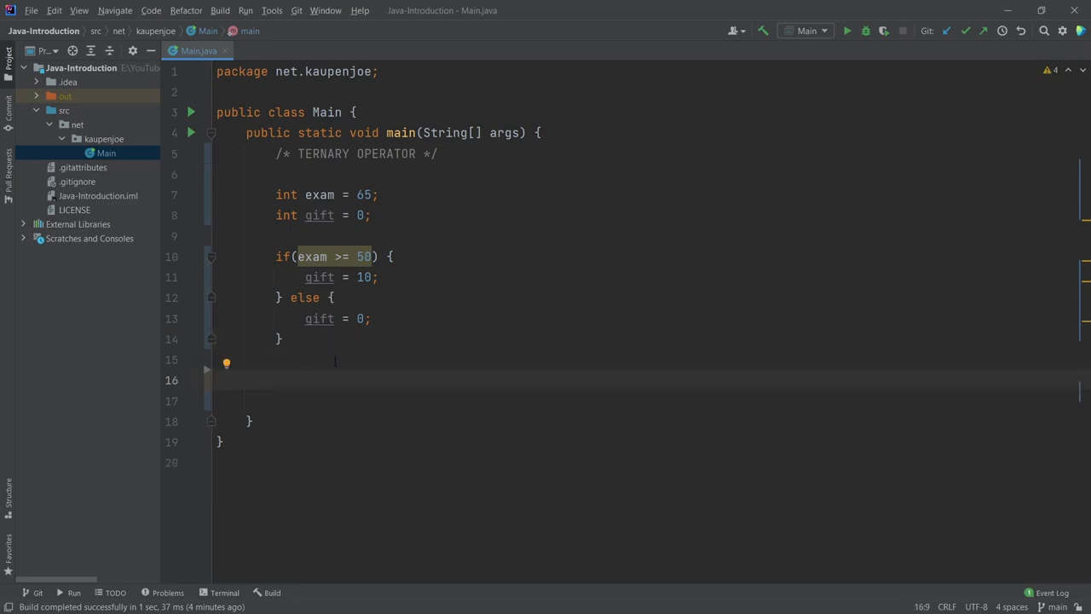
- Highlight the else branch and gift = 10 assignment, then move to the empty line below the if/else
{"action": "left_click_drag", "start_coordinate": [289, 297], "coordinate": [283, 339]}
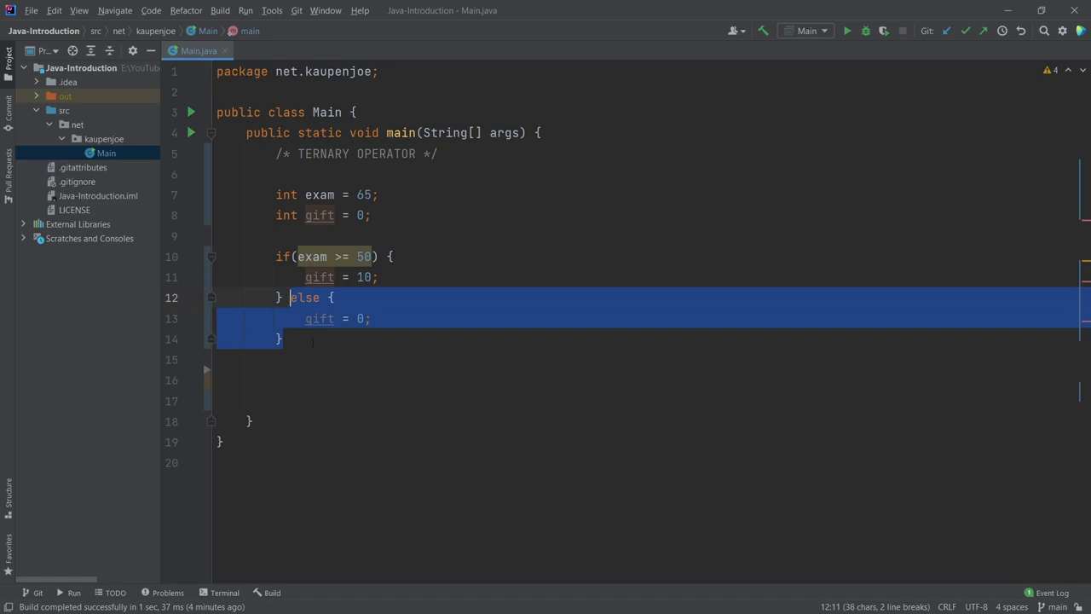
{"action": "left_click", "coordinate": [435, 214]}
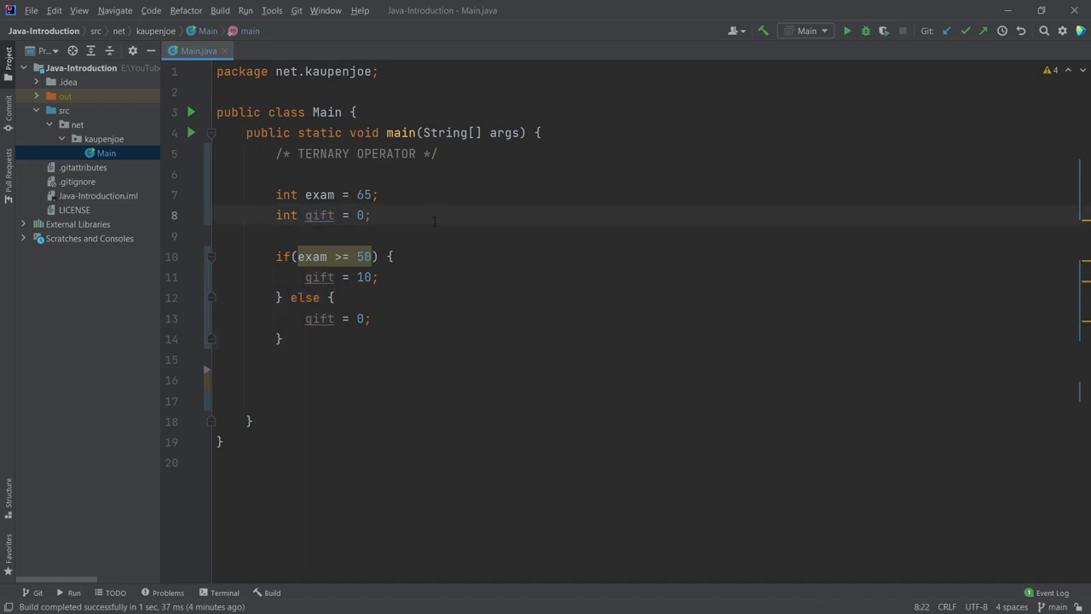
{"action": "mouse_move", "coordinate": [385, 331]}
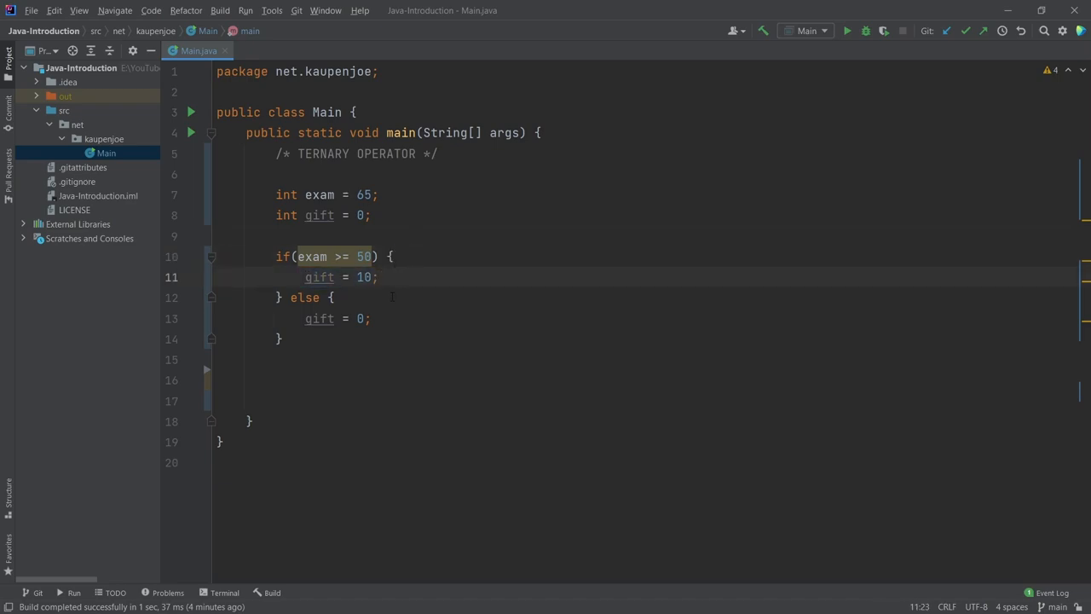
{"action": "left_click", "coordinate": [372, 319]}
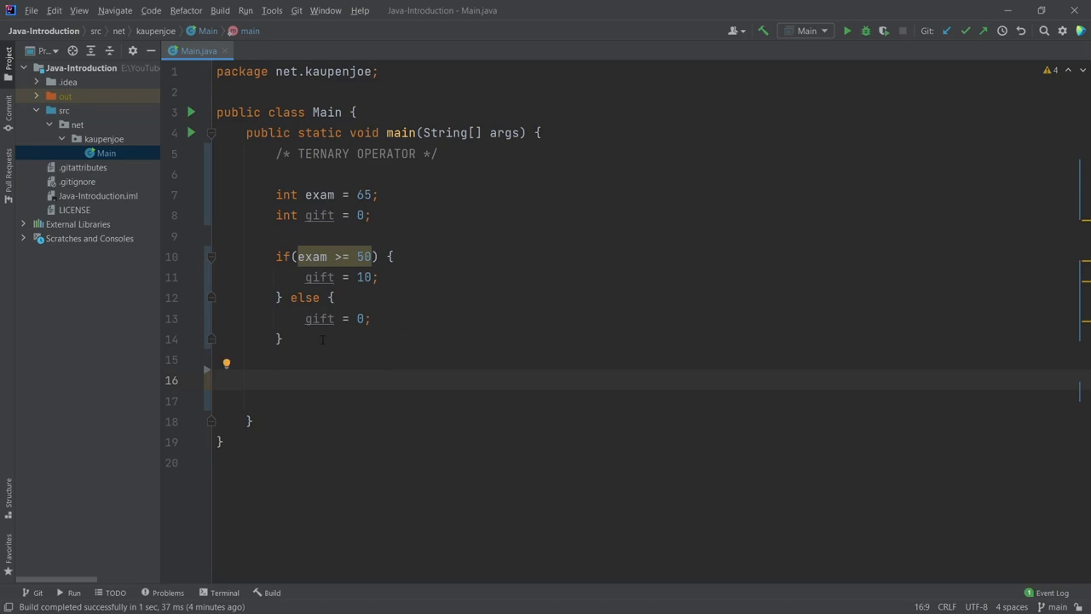
{"action": "left_click", "coordinate": [283, 338]}
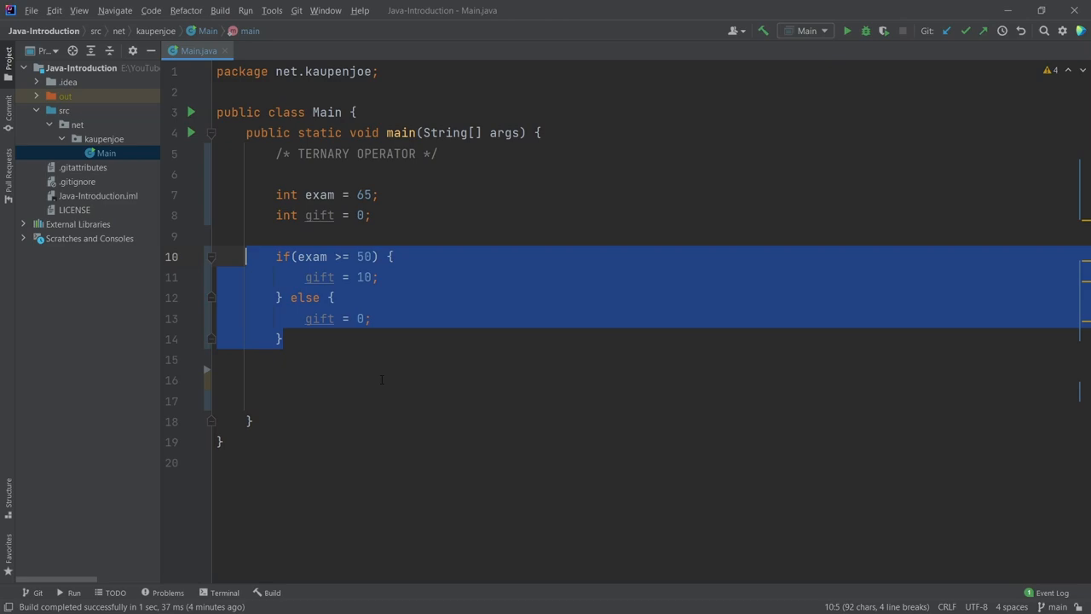
{"action": "left_click", "coordinate": [274, 380]}
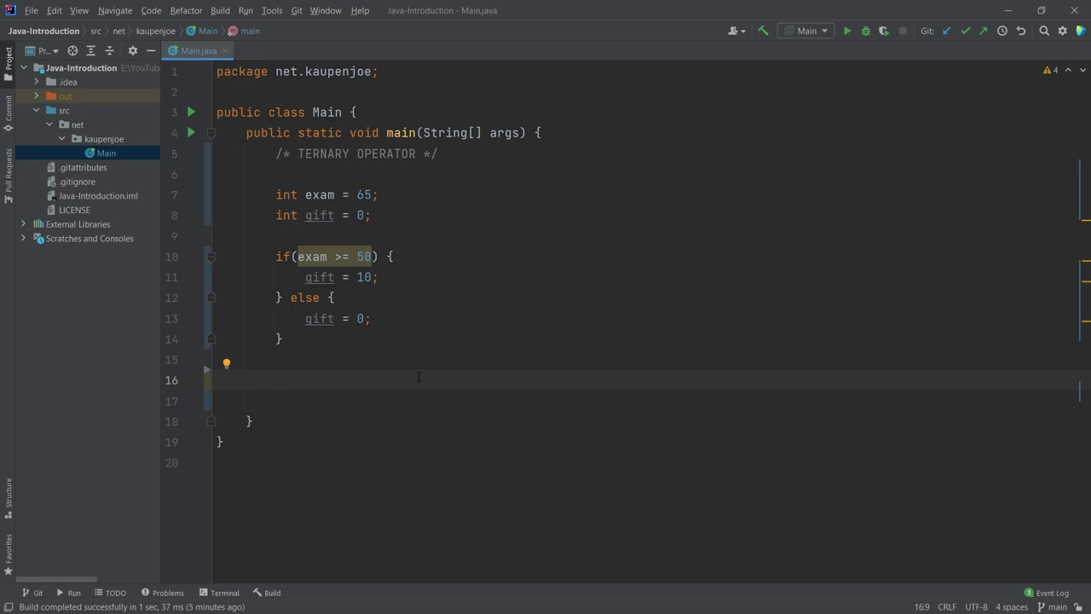
- Write gift = (exam >= 50) ? 10 : 0; below the if/else, with a blank line above it
{"action": "type", "text": "gift = ("}
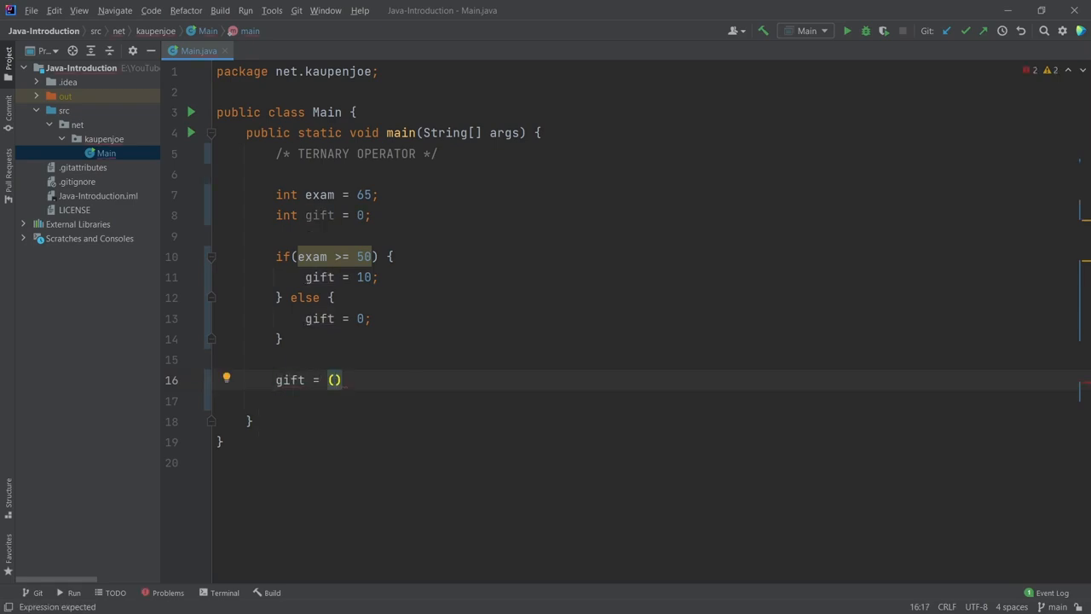
{"action": "type", "text": "exam"}
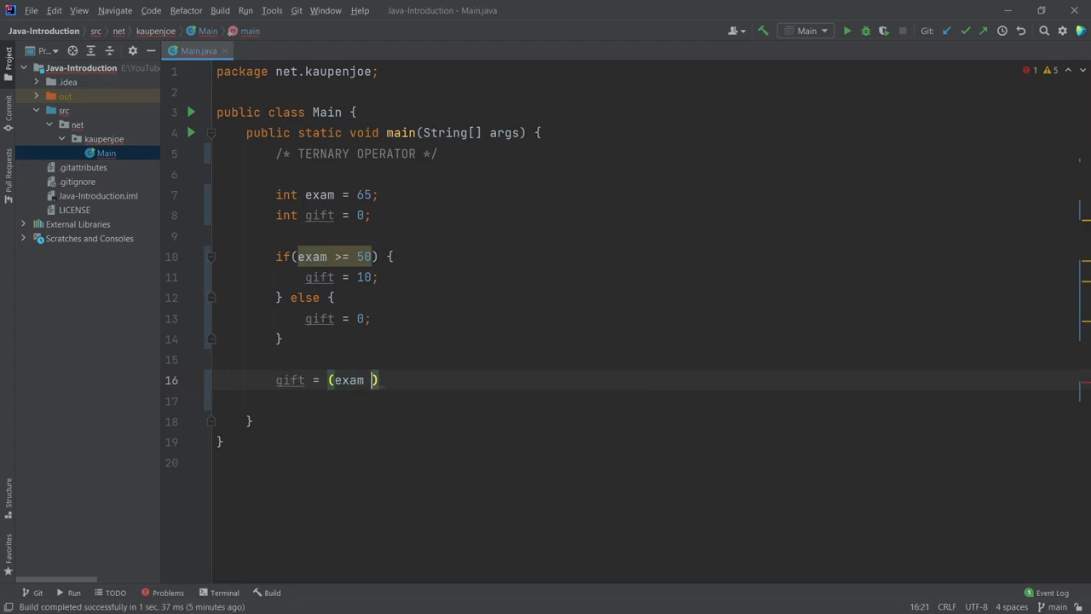
{"action": "type", "text": ">= 50"}
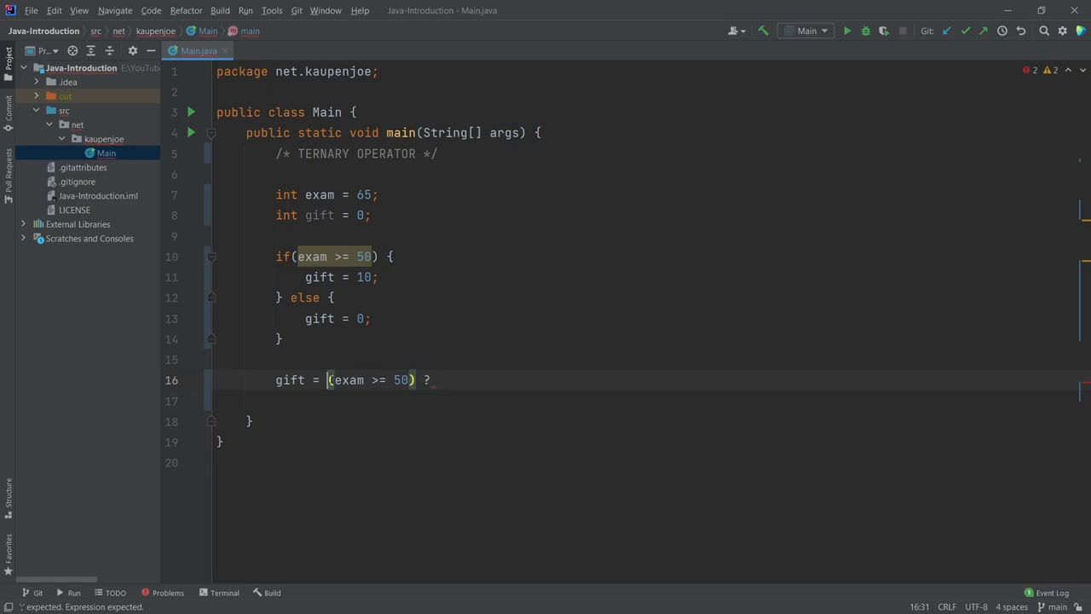
{"action": "type", "text": "10"}
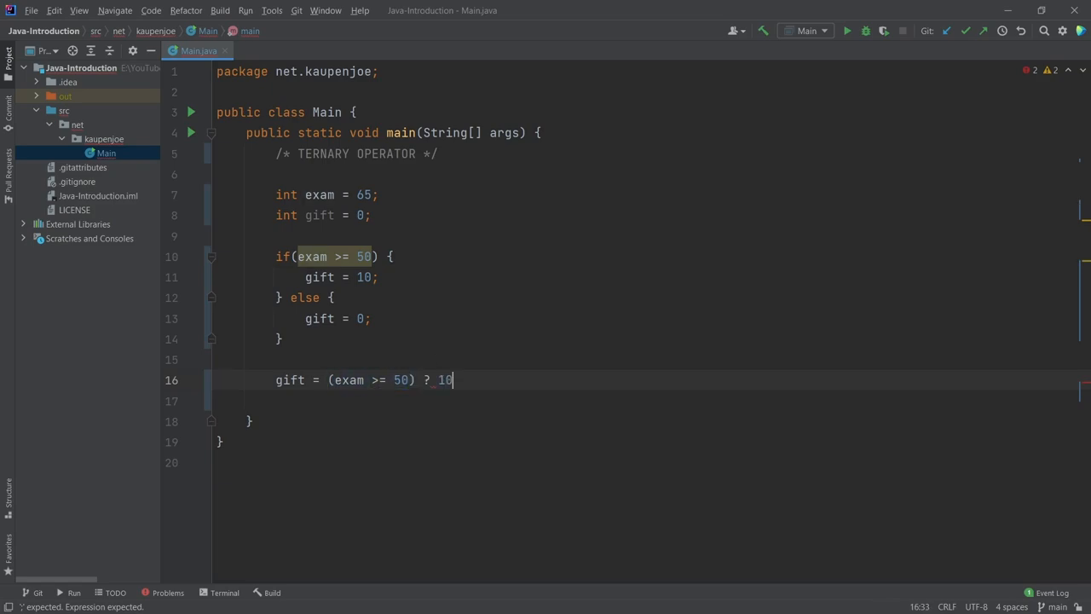
{"action": "type", "text": ":"}
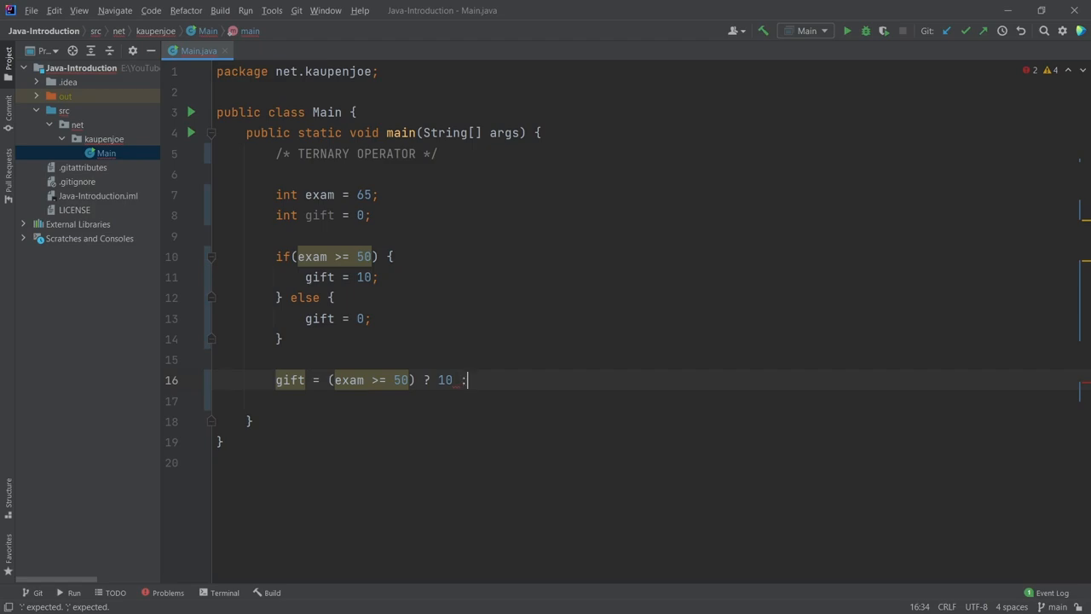
{"action": "type", "text": "0;"}
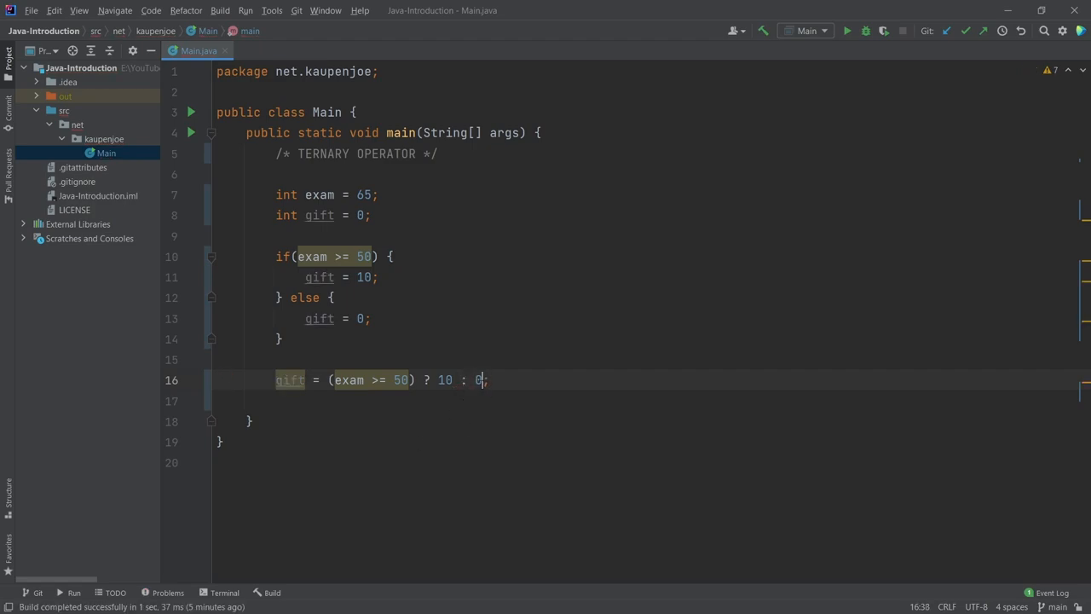
{"action": "left_click", "coordinate": [340, 378]}
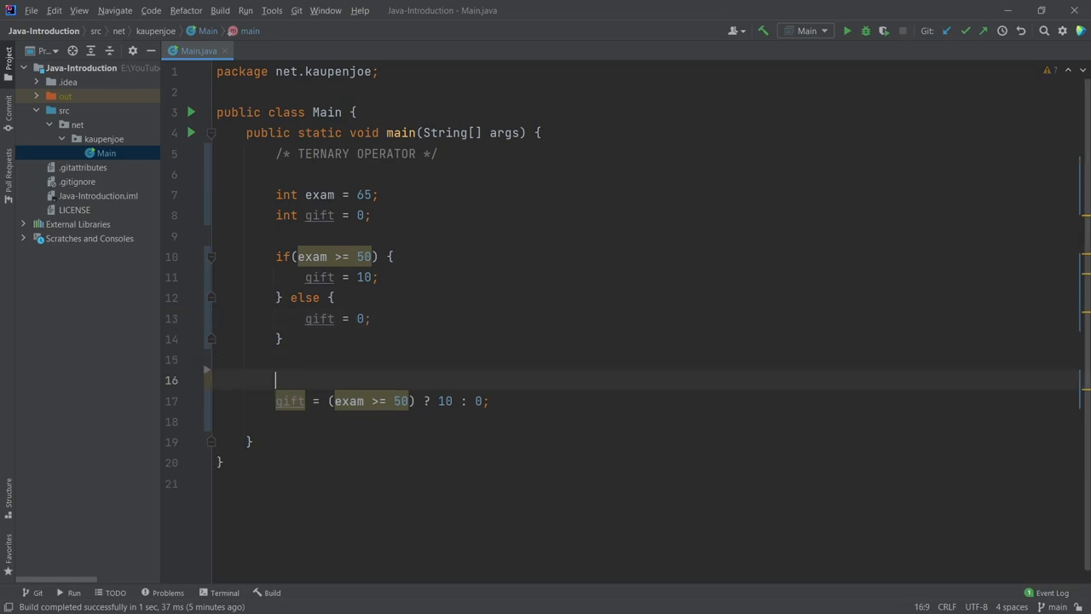
- Add System.out.println(gift) via completion after the ternary and after the if/else block
{"action": "type", "text": "System.out."}
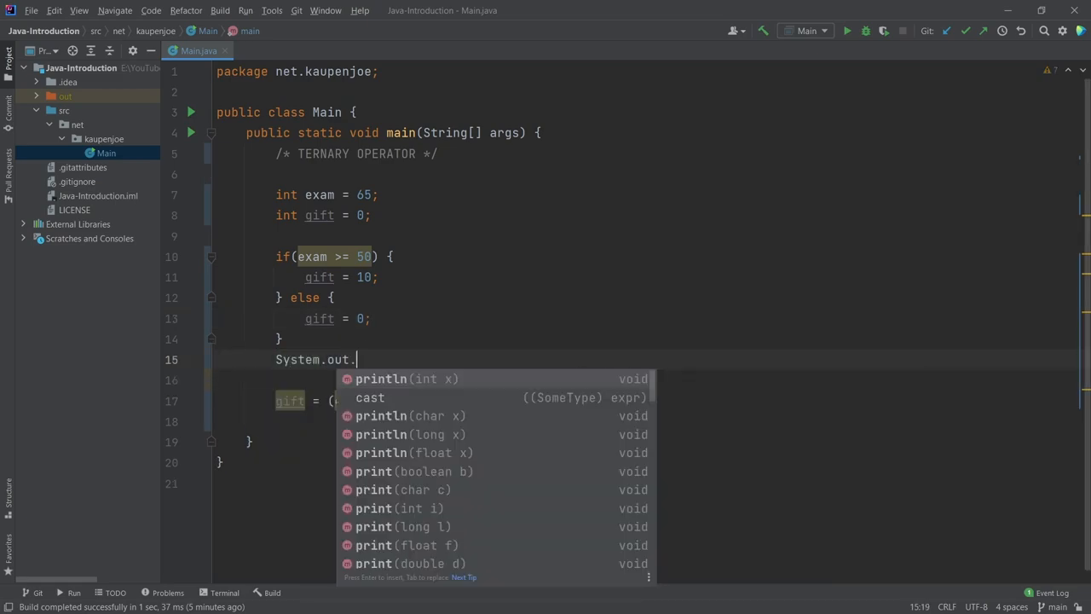
{"action": "left_click", "coordinate": [382, 378]}
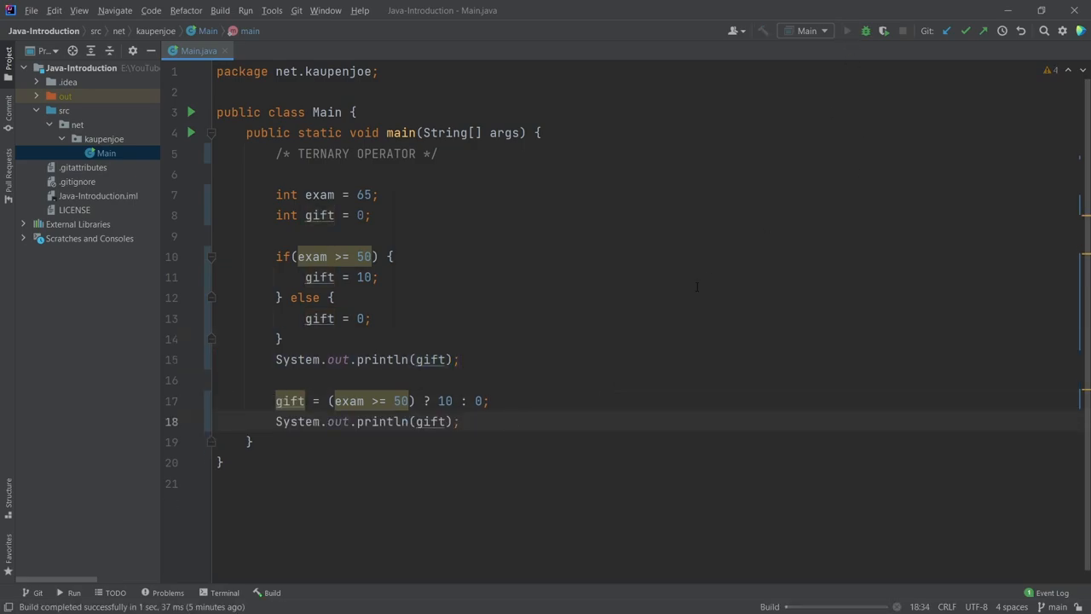
{"action": "left_click", "coordinate": [845, 31]}
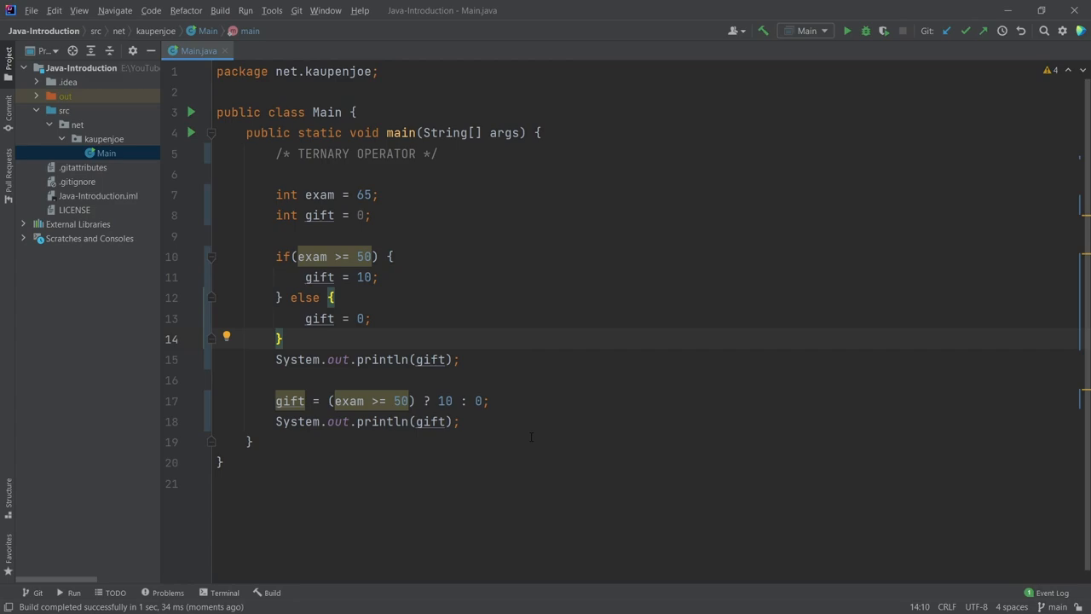
{"action": "double_click", "coordinate": [446, 401]}
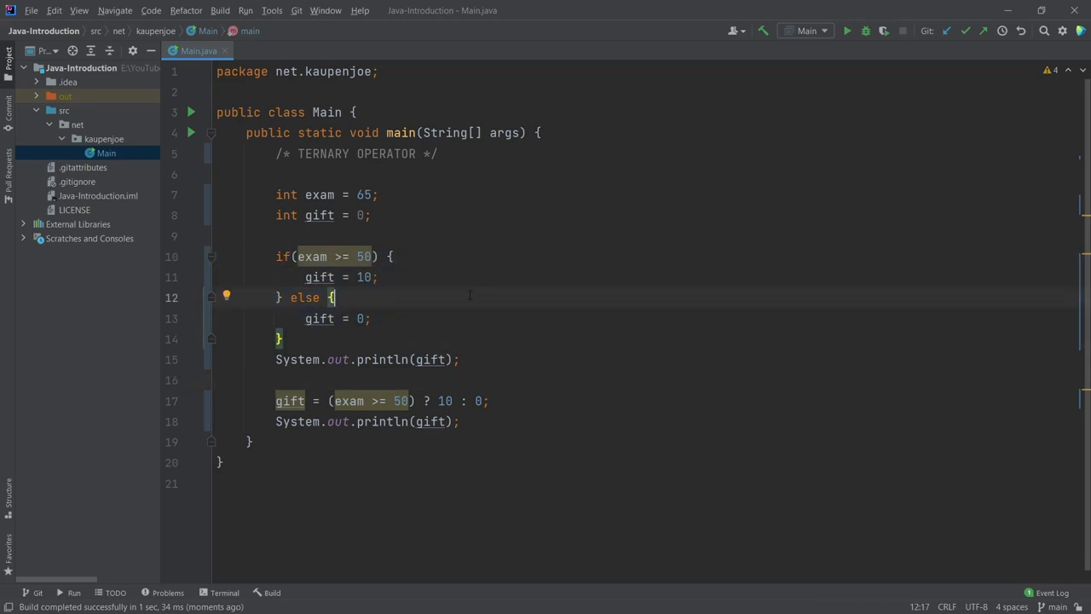
{"action": "left_click_drag", "start_coordinate": [277, 256], "coordinate": [283, 338]}
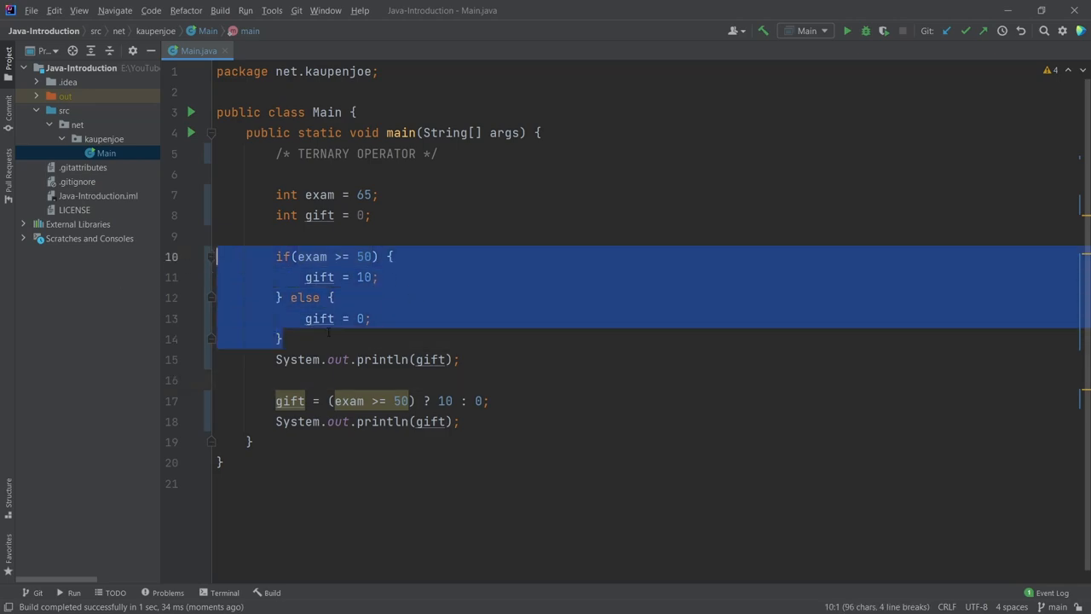
{"action": "left_click", "coordinate": [283, 337]}
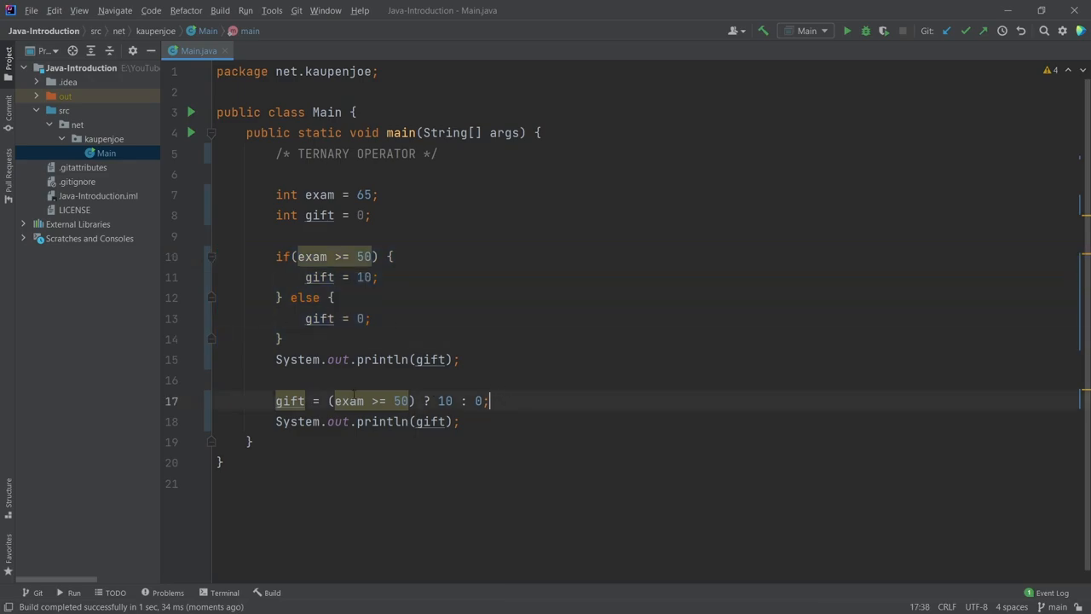
{"action": "left_click", "coordinate": [481, 256]}
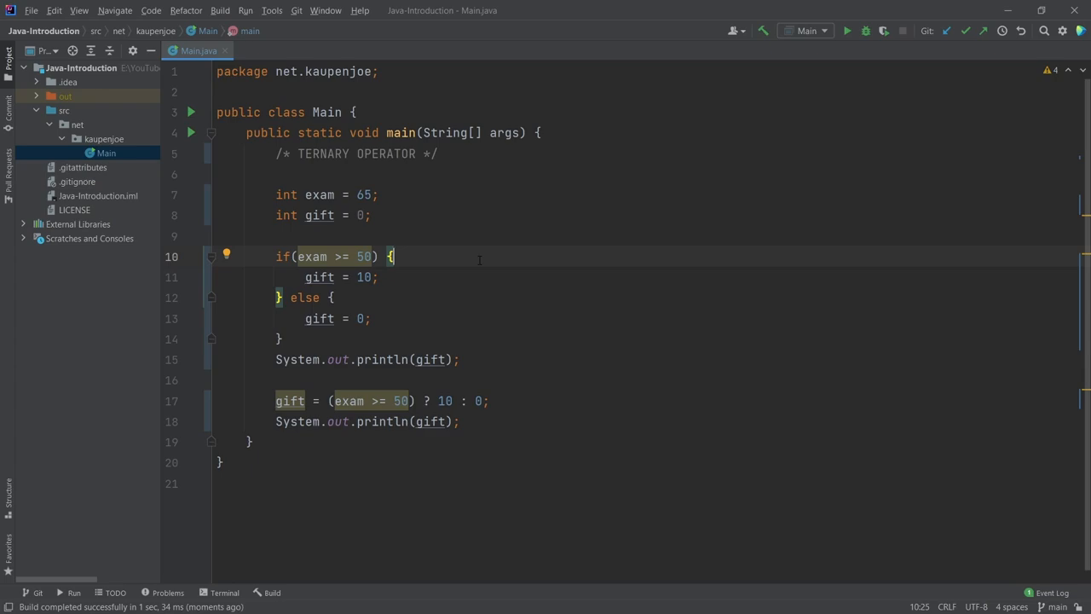
{"action": "left_click", "coordinate": [485, 401]}
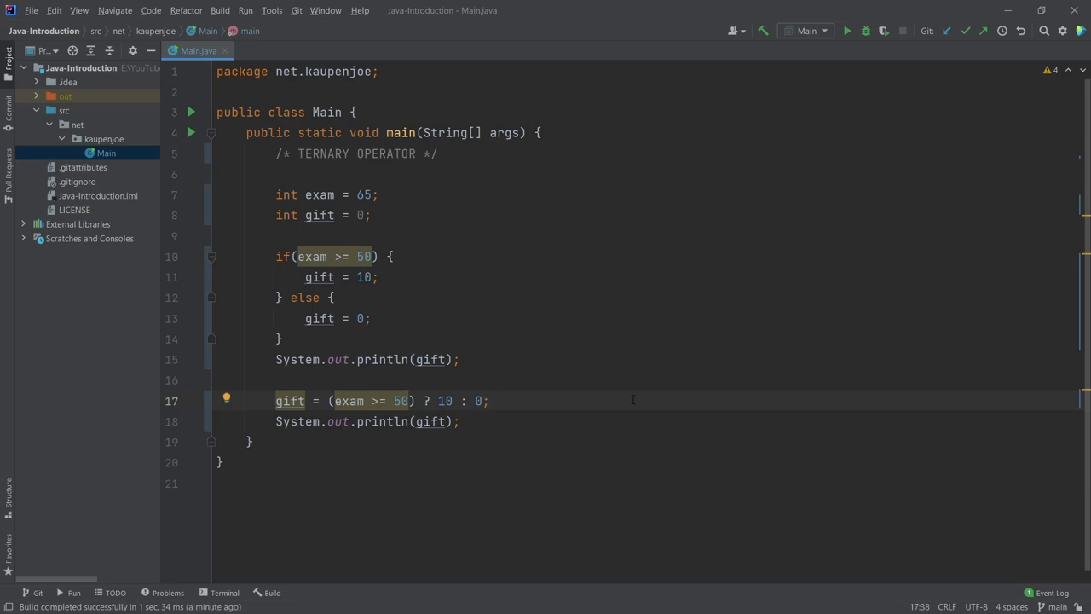
{"action": "left_click", "coordinate": [488, 400]}
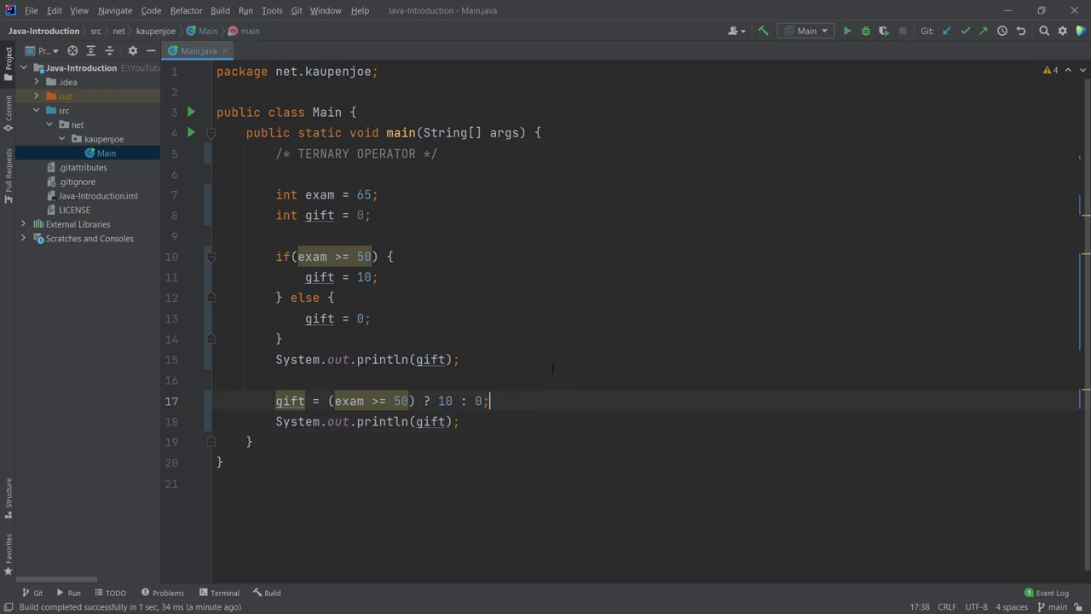
{"action": "left_click", "coordinate": [217, 380]}
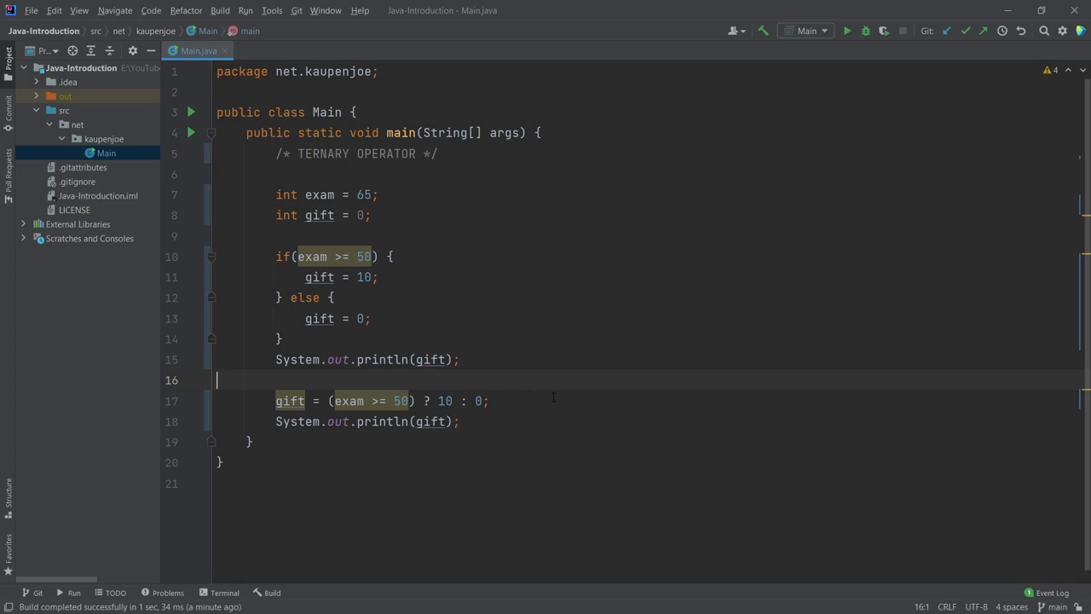
{"action": "left_click", "coordinate": [460, 358]}
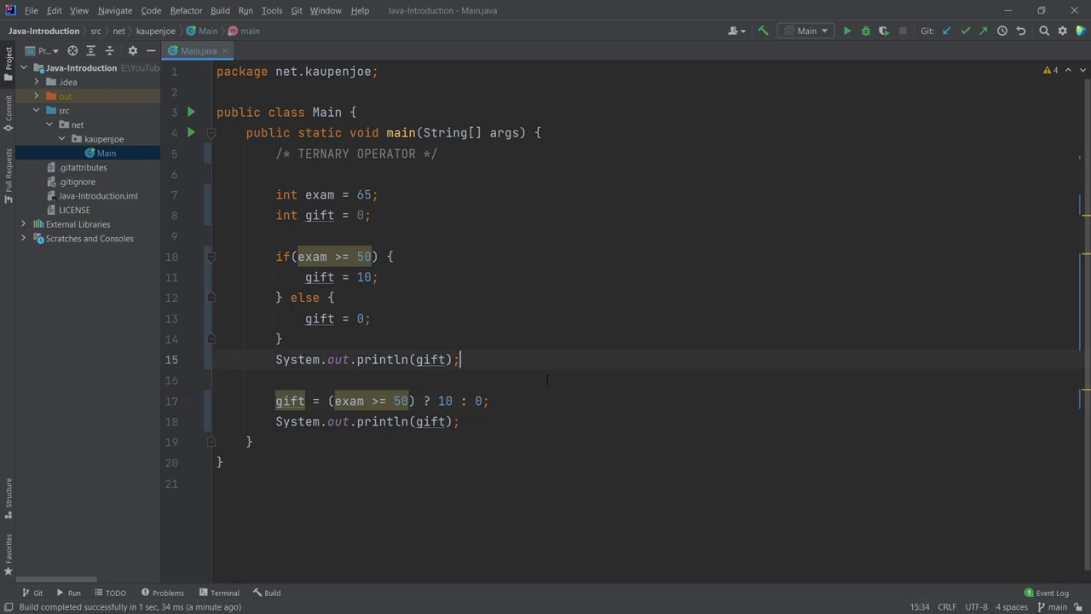
{"action": "left_click", "coordinate": [255, 380]}
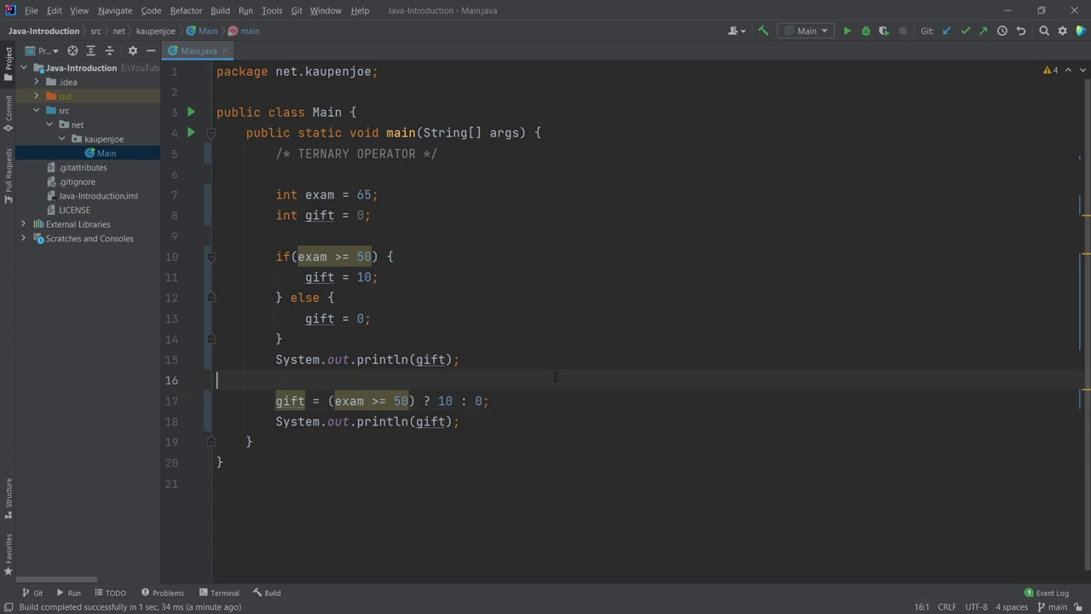